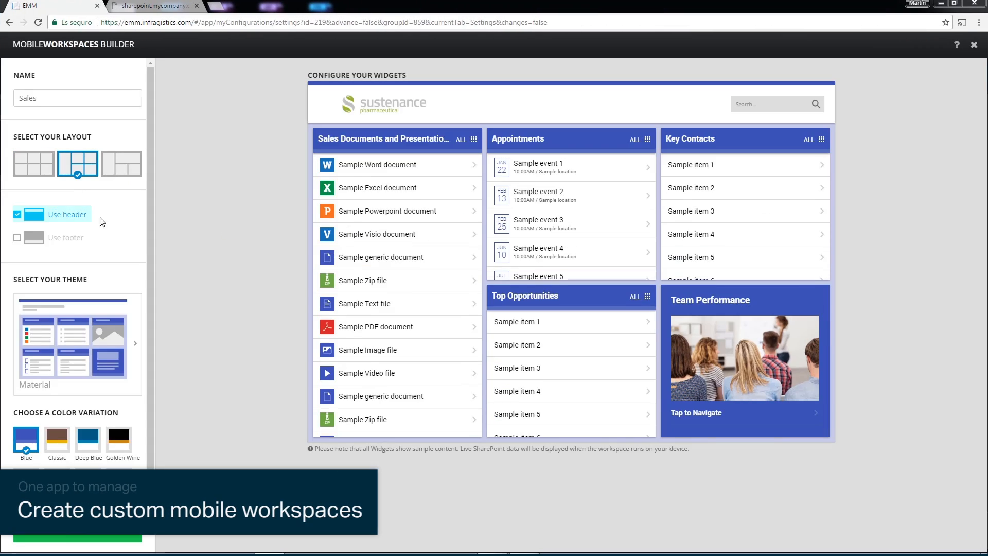
# Review the Documents Library widget, apply the black Paper theme, and close the builder
pyautogui.click(396, 138)
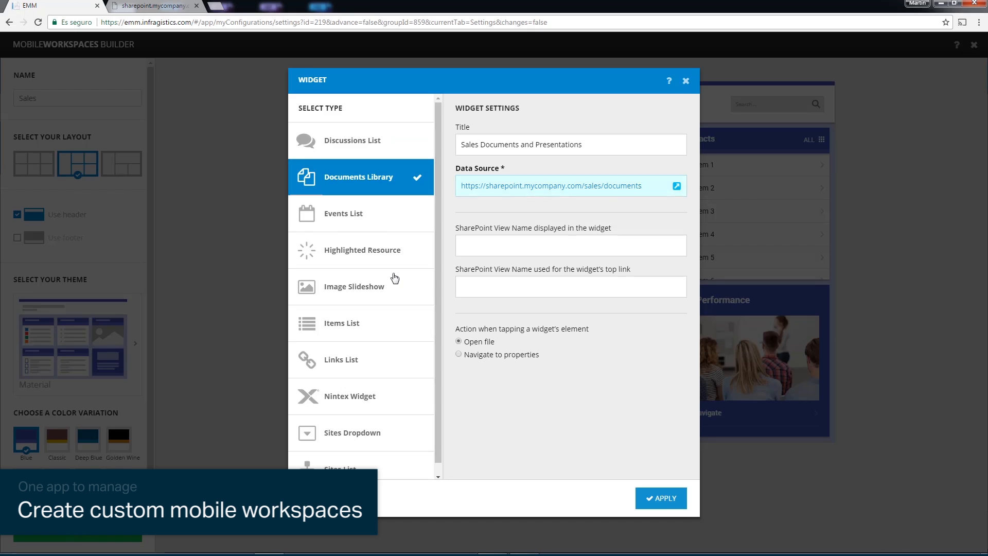
pyautogui.click(660, 497)
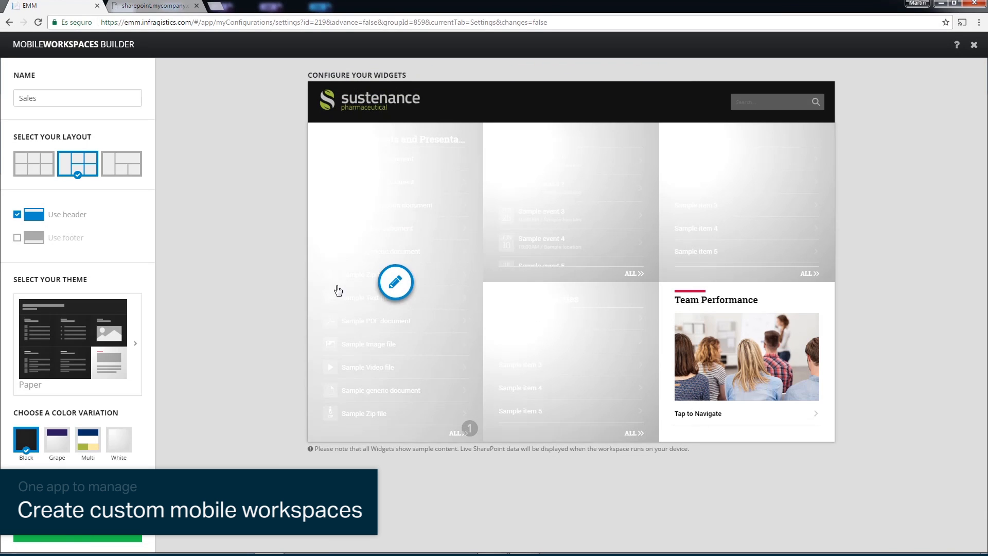
pyautogui.click(87, 437)
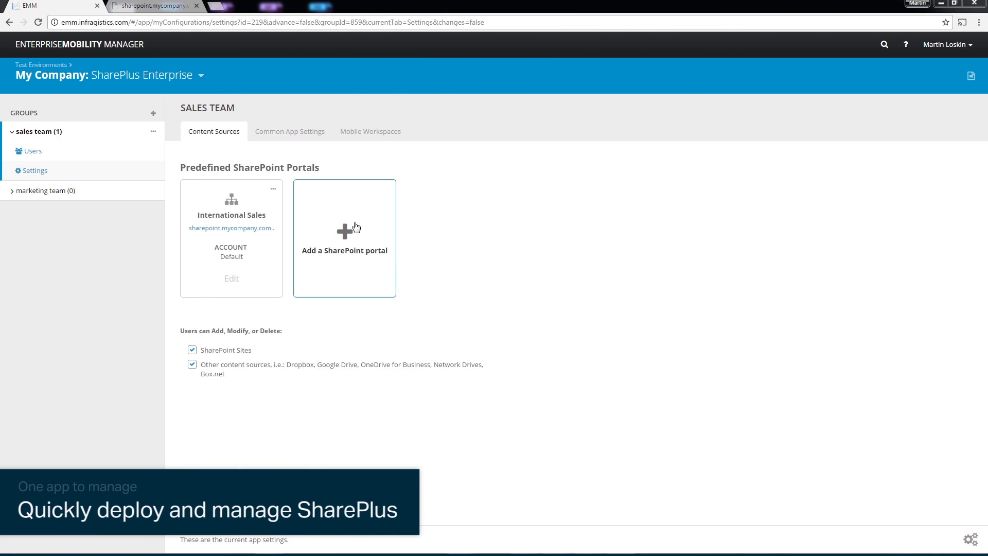
# Add the Local Sales portal at sharepoint.mycompany.com/state/sales
pyautogui.click(345, 239)
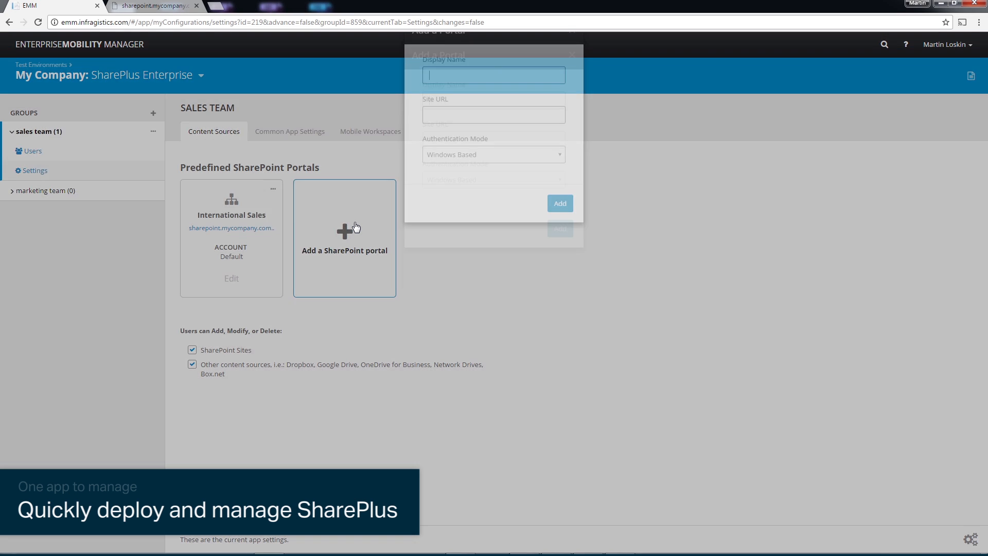
pyautogui.write('sharepoint.mycompany.com/state/sales')
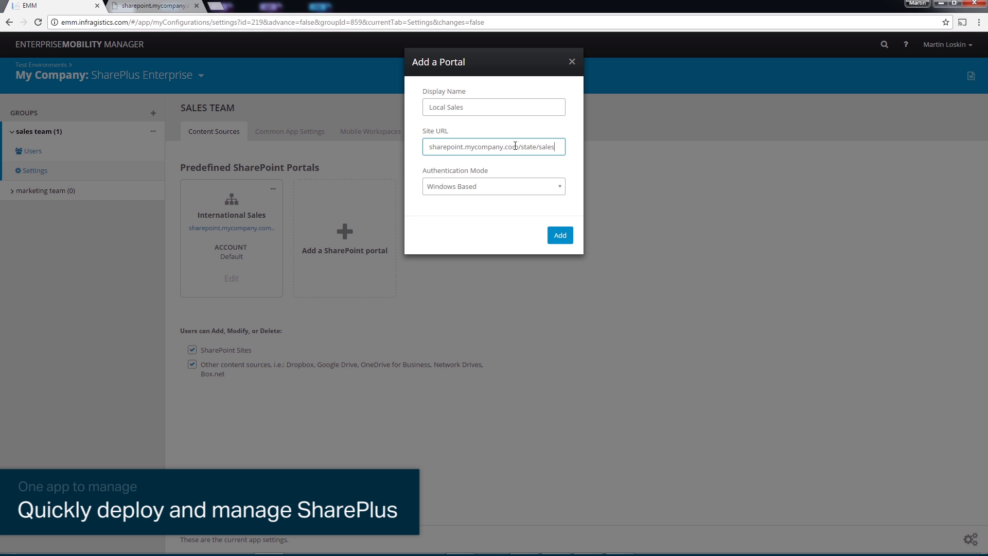
pyautogui.click(558, 236)
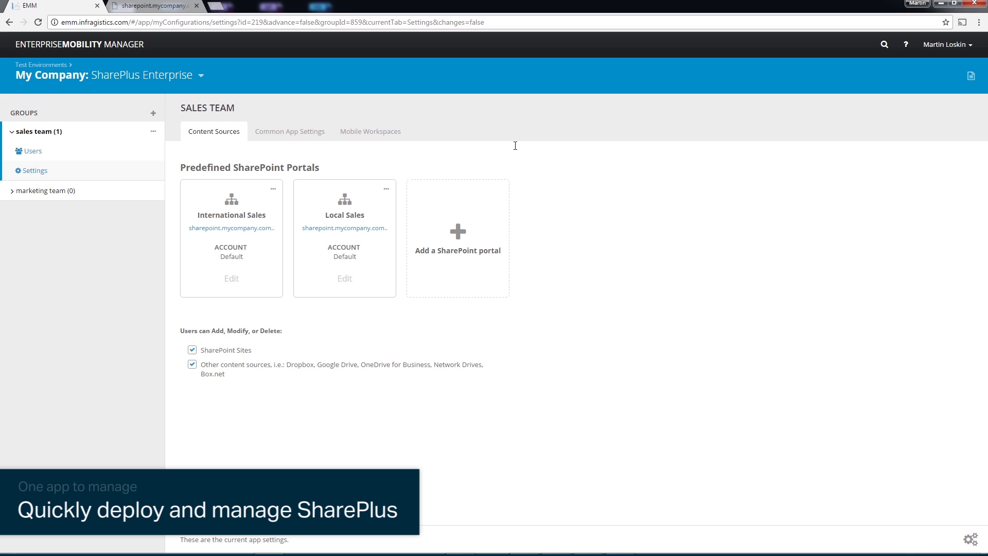
pyautogui.moveTo(151, 130)
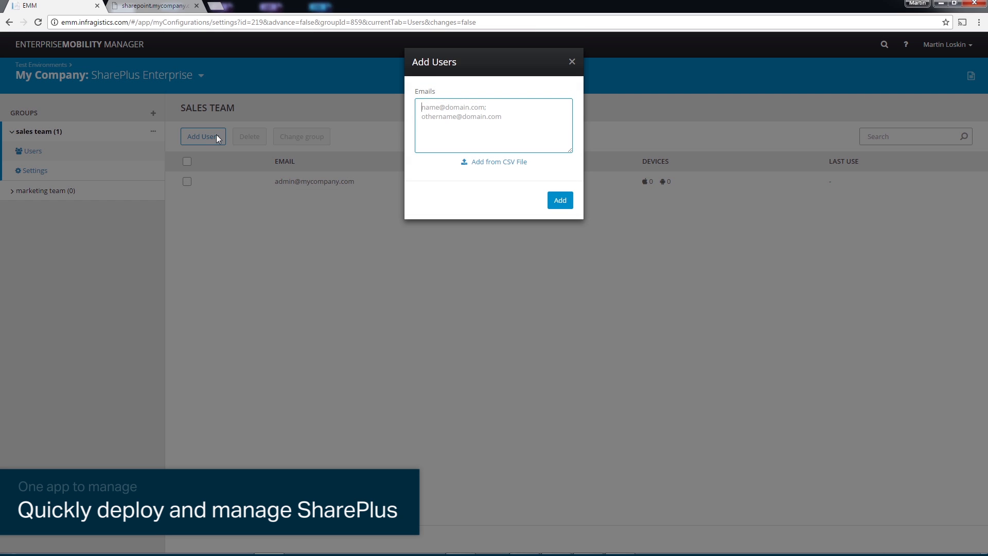
# Import users from the SALES_TEAM CSV file
pyautogui.click(493, 162)
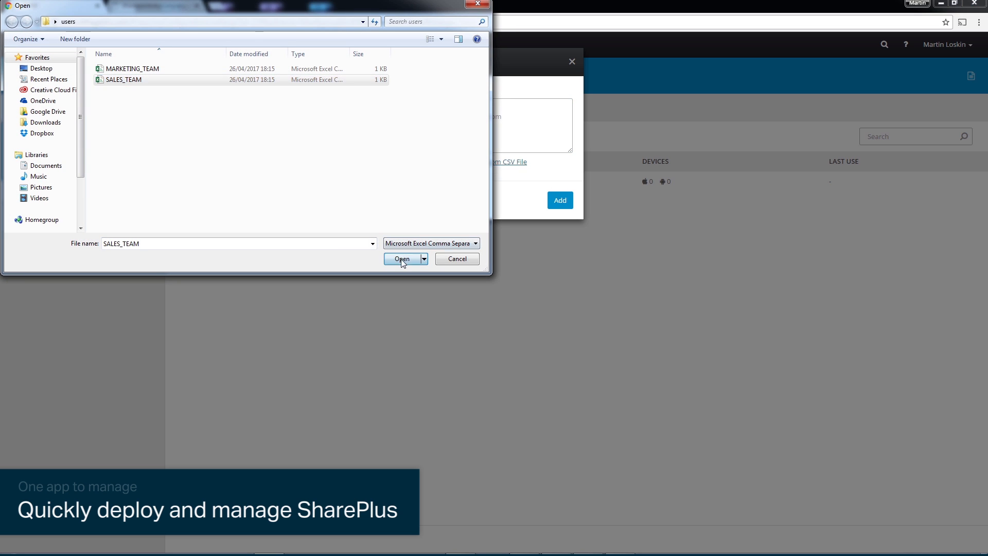
pyautogui.click(402, 258)
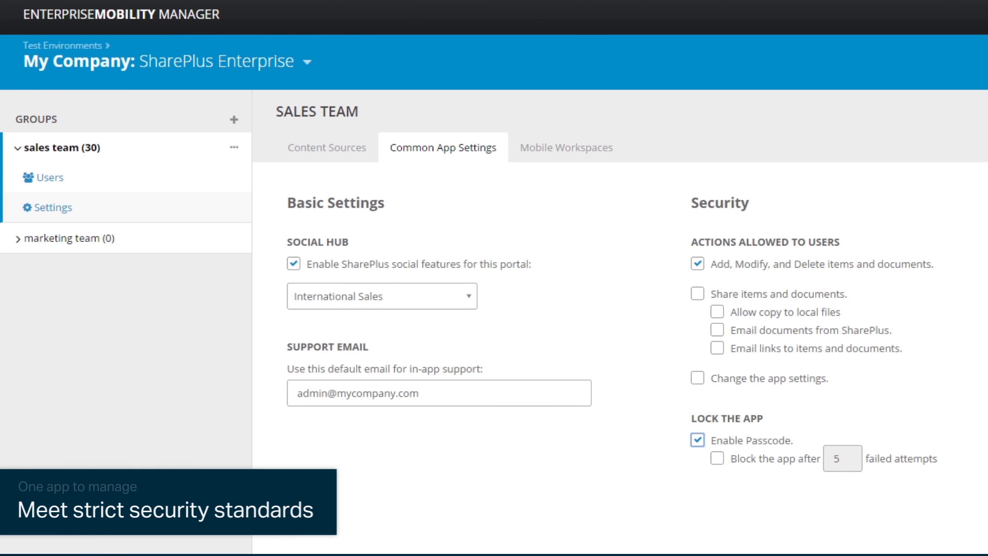
# Leave Change the app settings unchecked and enable the passcode lock
pyautogui.click(697, 378)
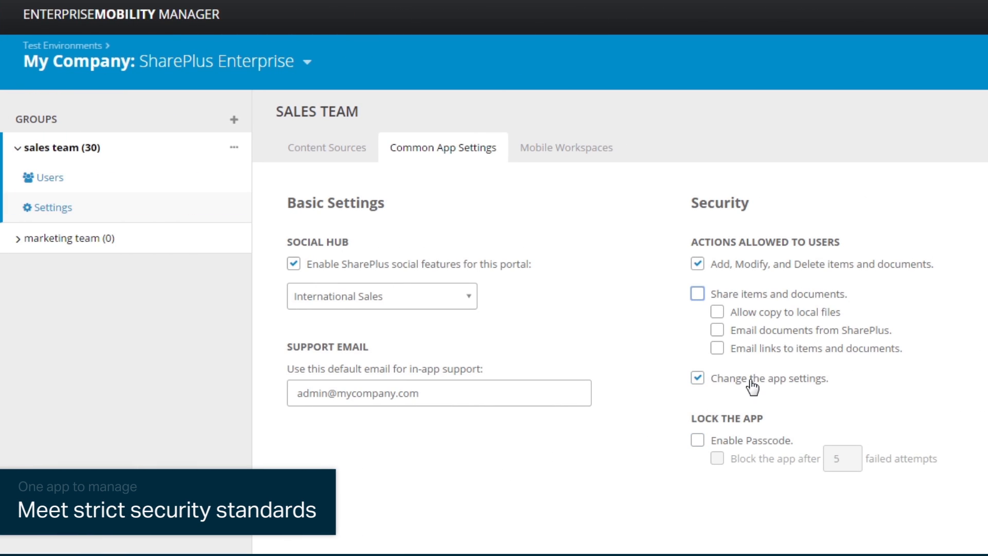
pyautogui.click(698, 294)
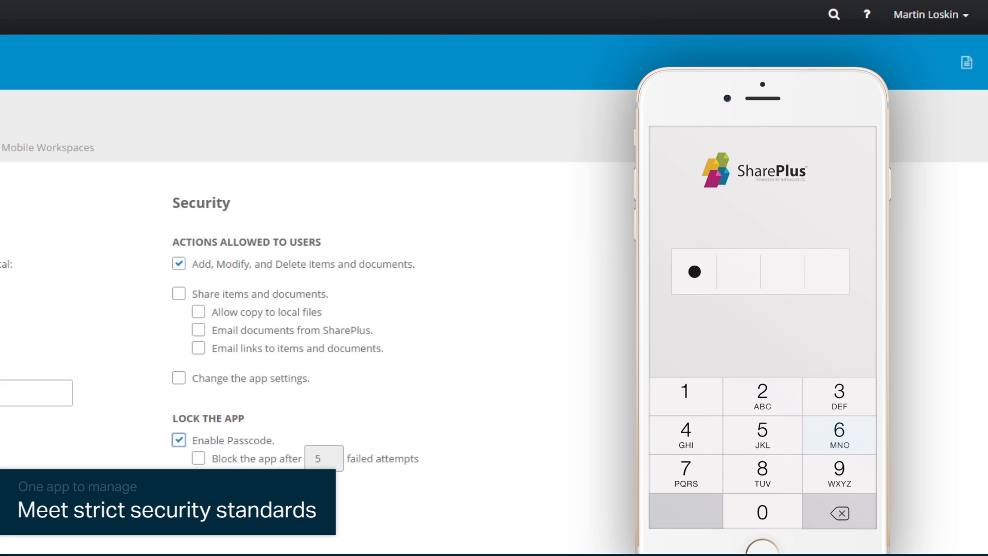
pyautogui.click(838, 435)
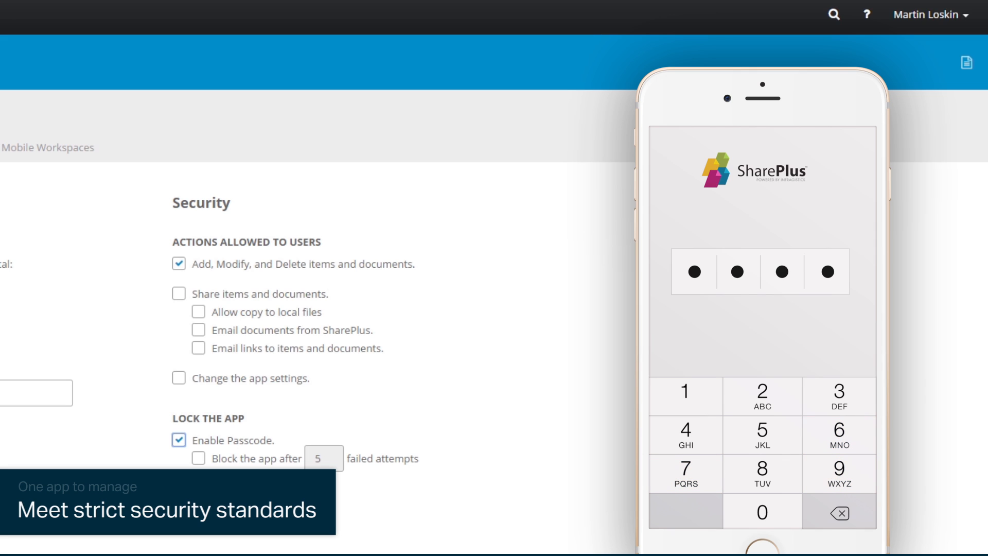